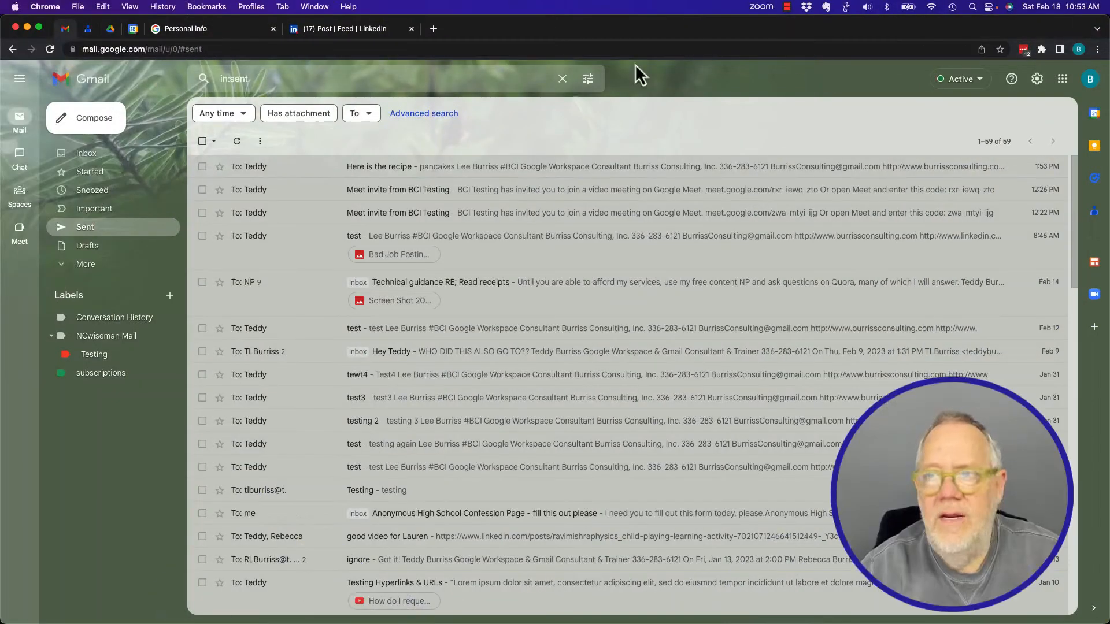
pyautogui.moveTo(749, 98)
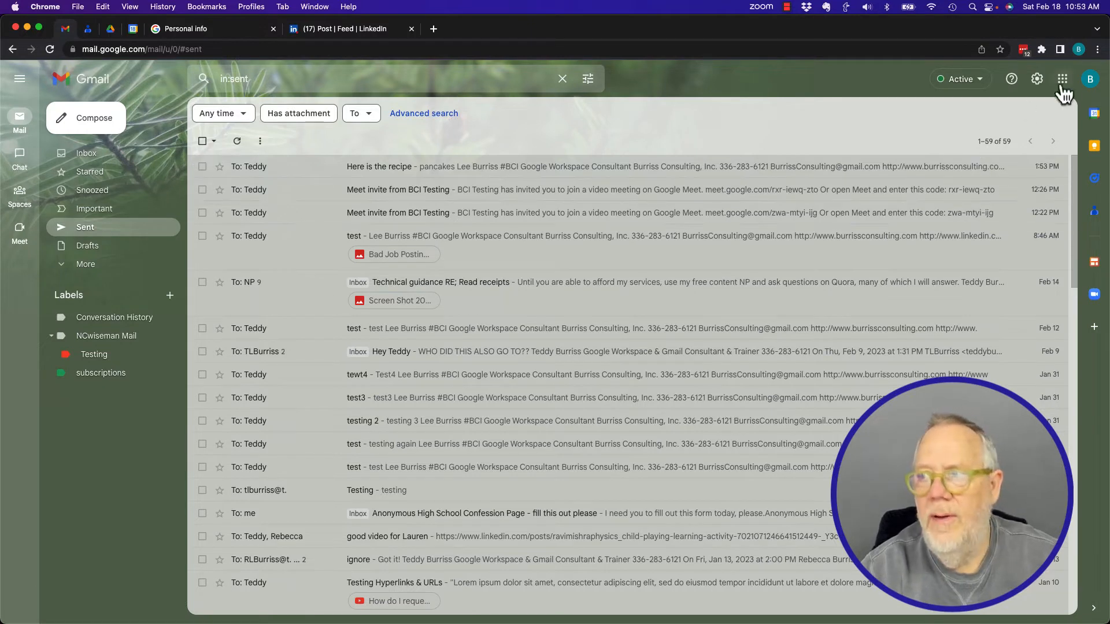
pyautogui.moveTo(1093, 79)
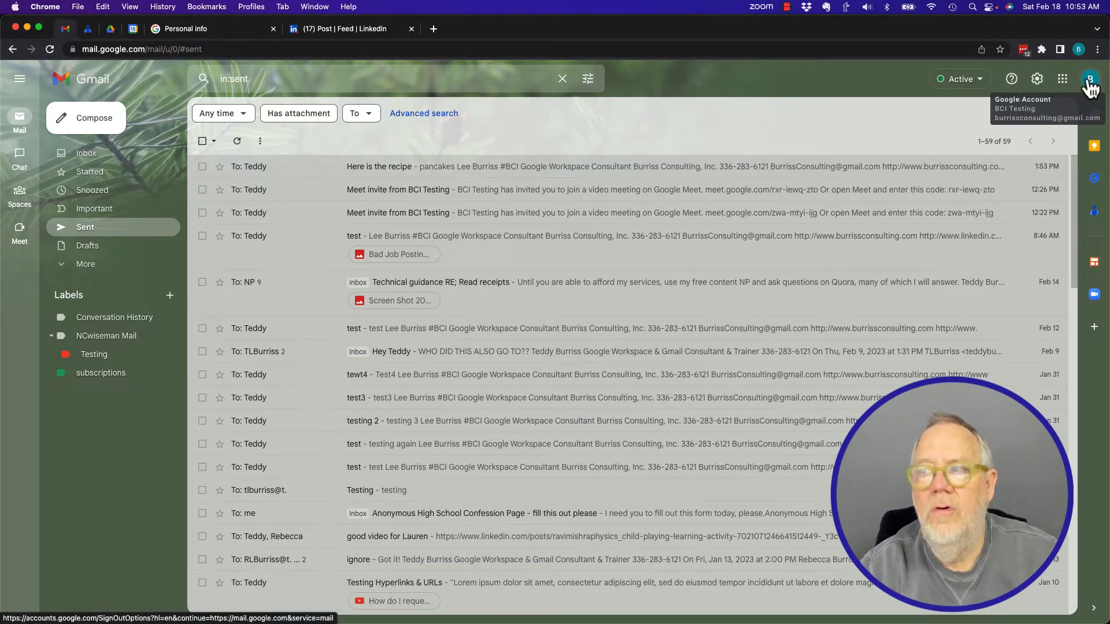
# From the test mailbox's account menu, go to Manage your Google Account after checking the other account.
pyautogui.click(1086, 79)
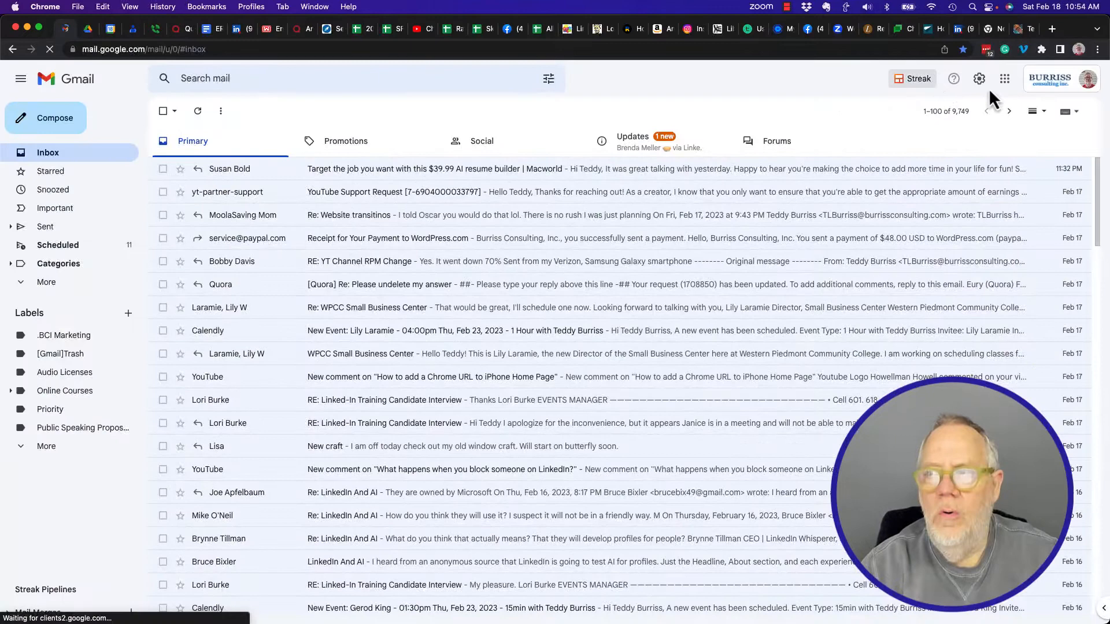
pyautogui.click(1086, 78)
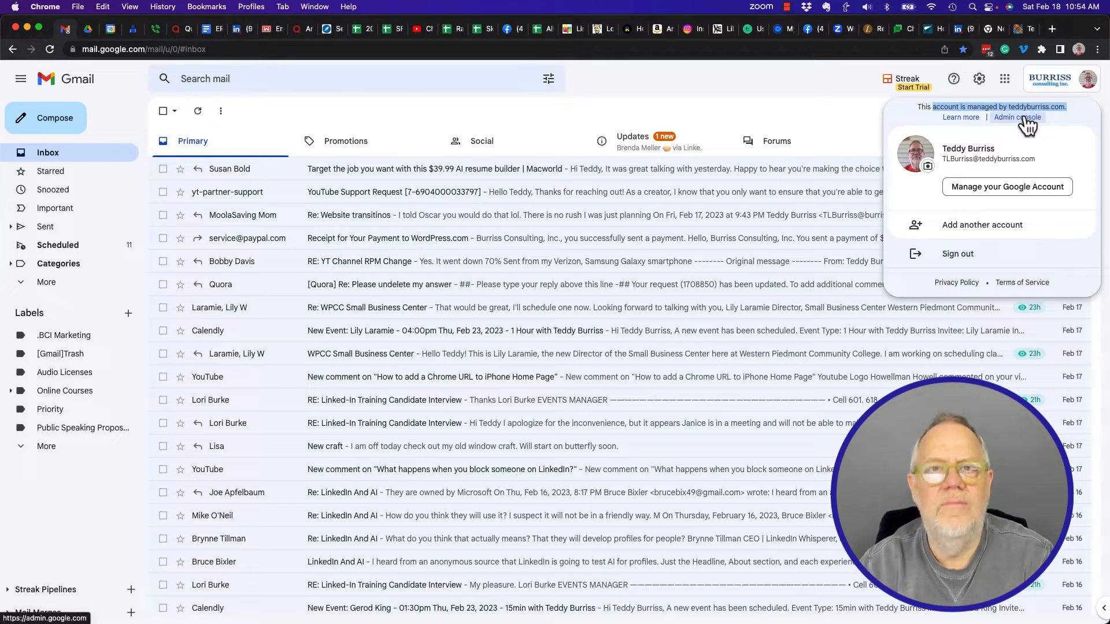
pyautogui.moveTo(1008, 194)
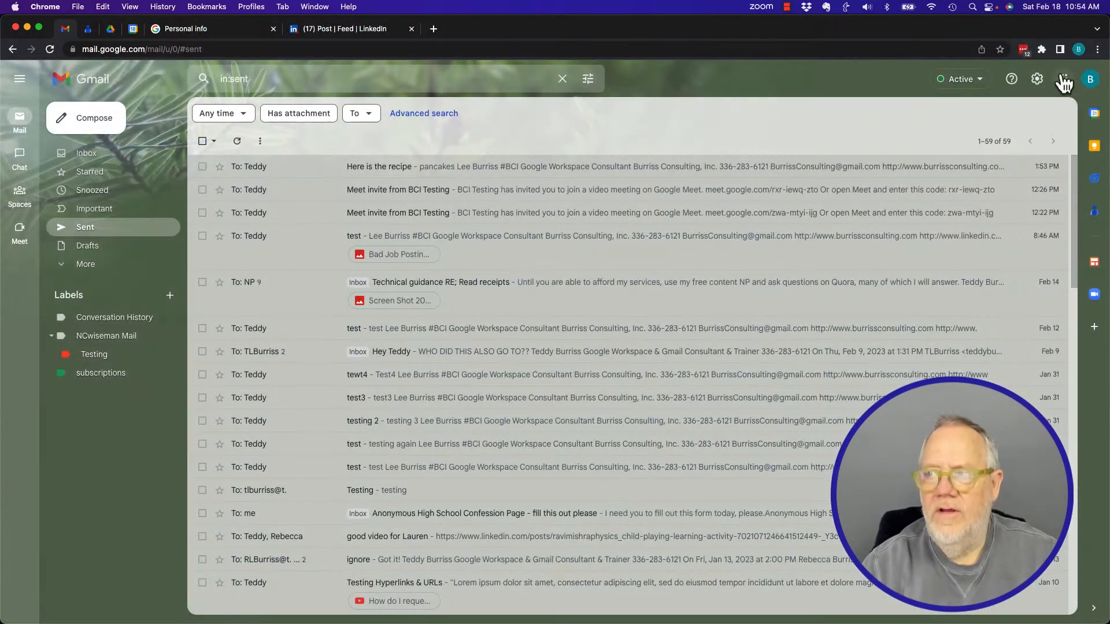
pyautogui.click(1088, 79)
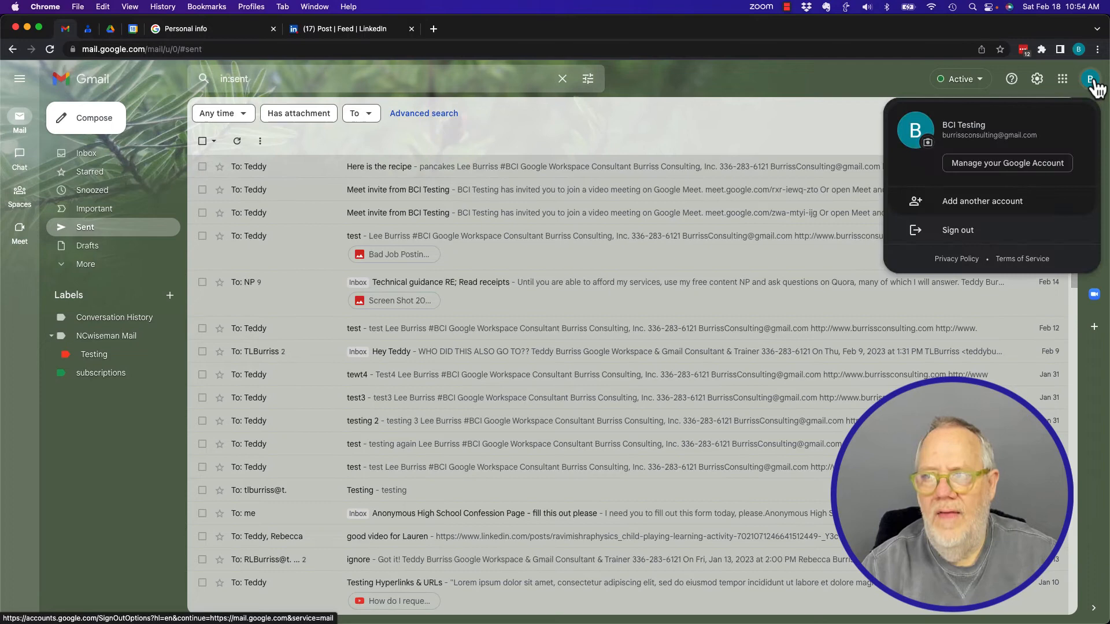
pyautogui.click(1006, 162)
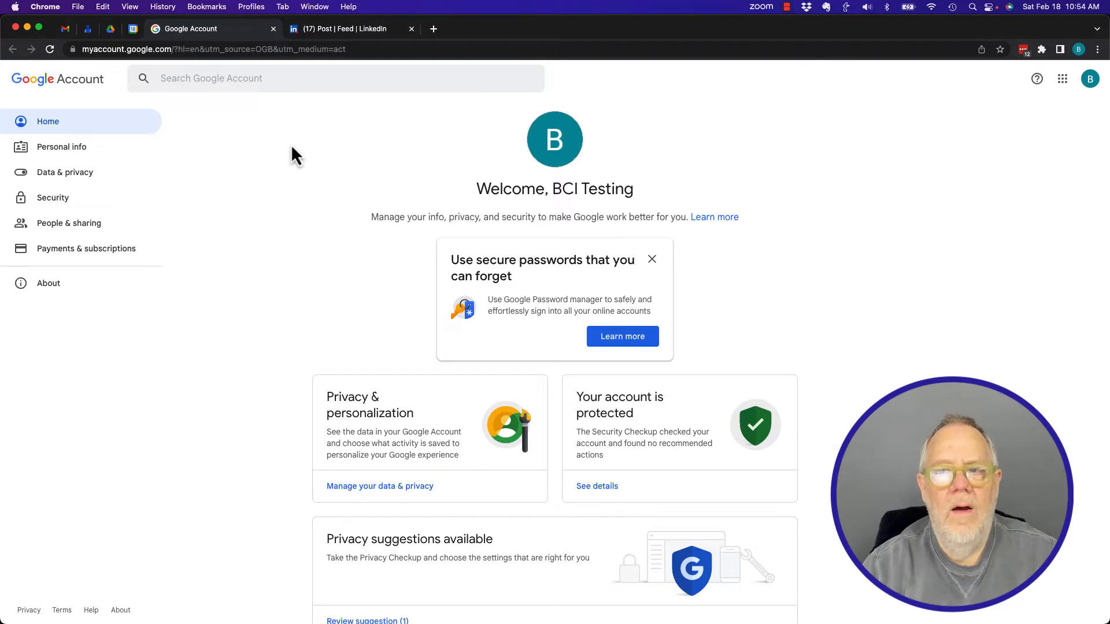
pyautogui.moveTo(87, 160)
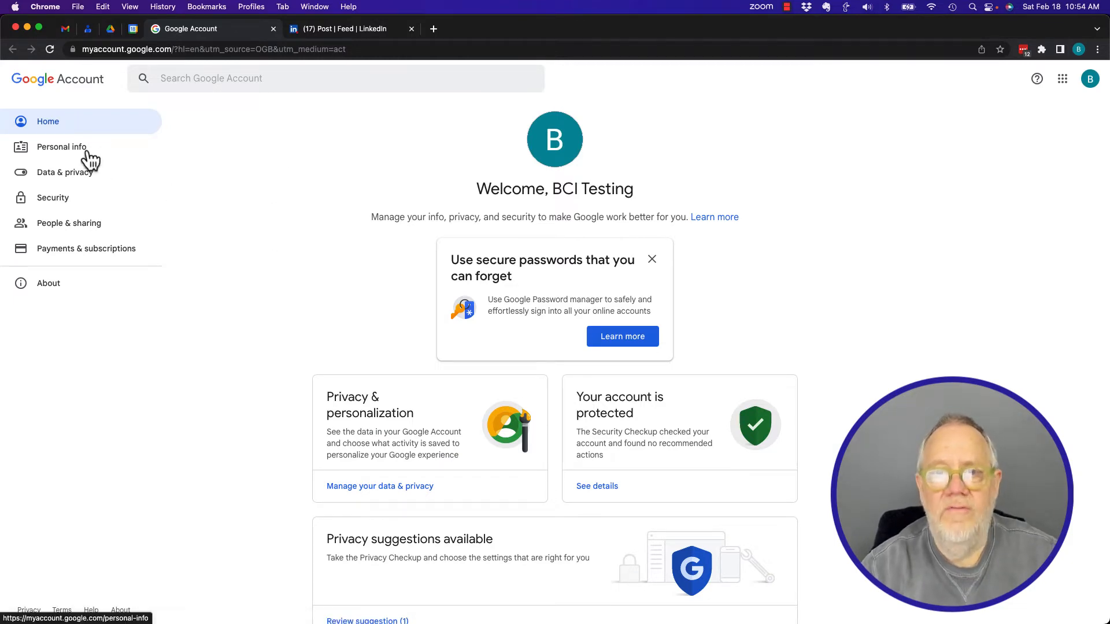
# In Personal info, start editing the verified phone number and autofill the password to verify identity.
pyautogui.click(62, 146)
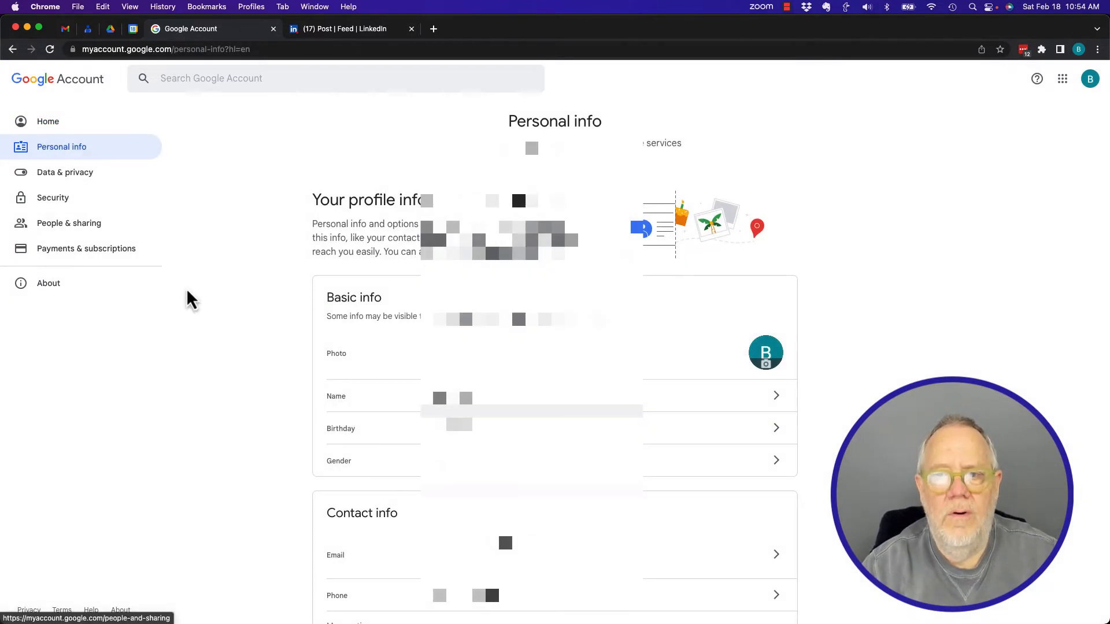
pyautogui.scroll(-3)
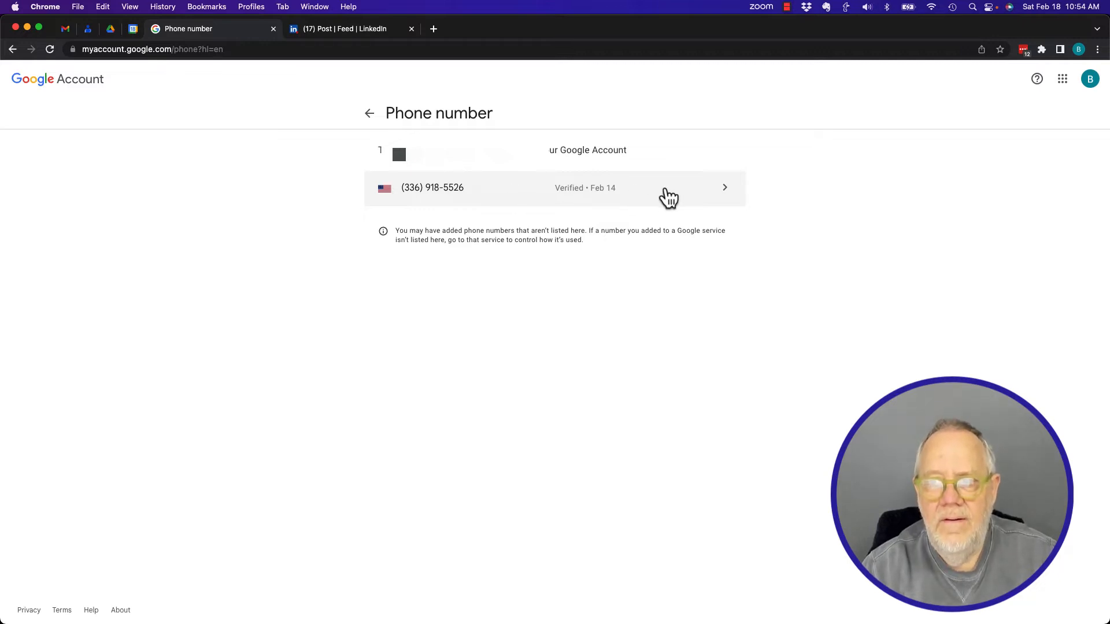
pyautogui.click(668, 187)
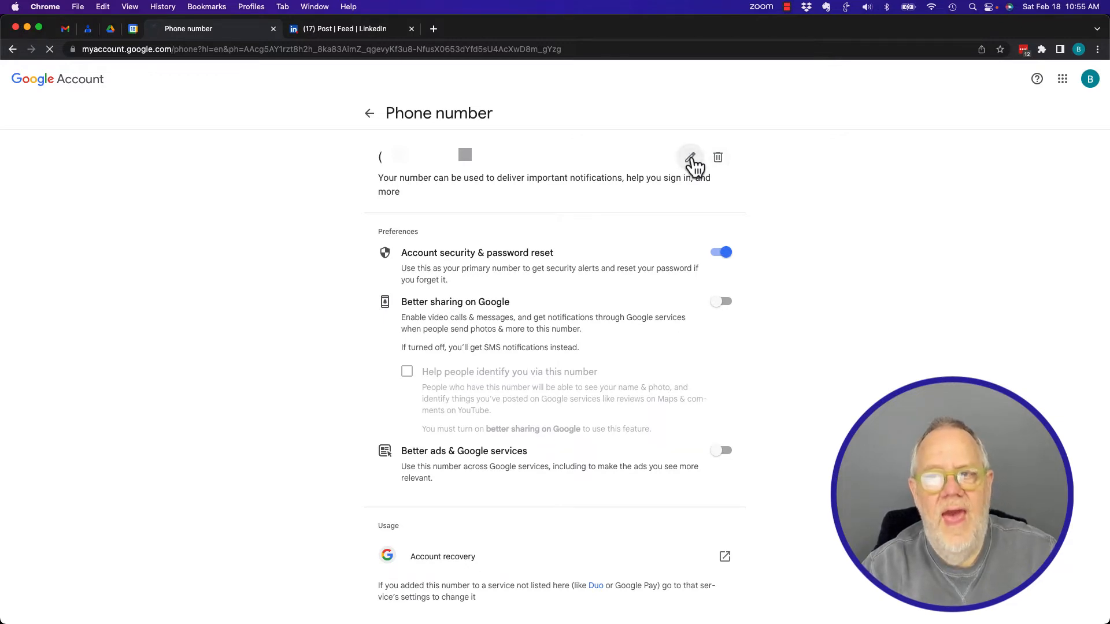
pyautogui.click(691, 159)
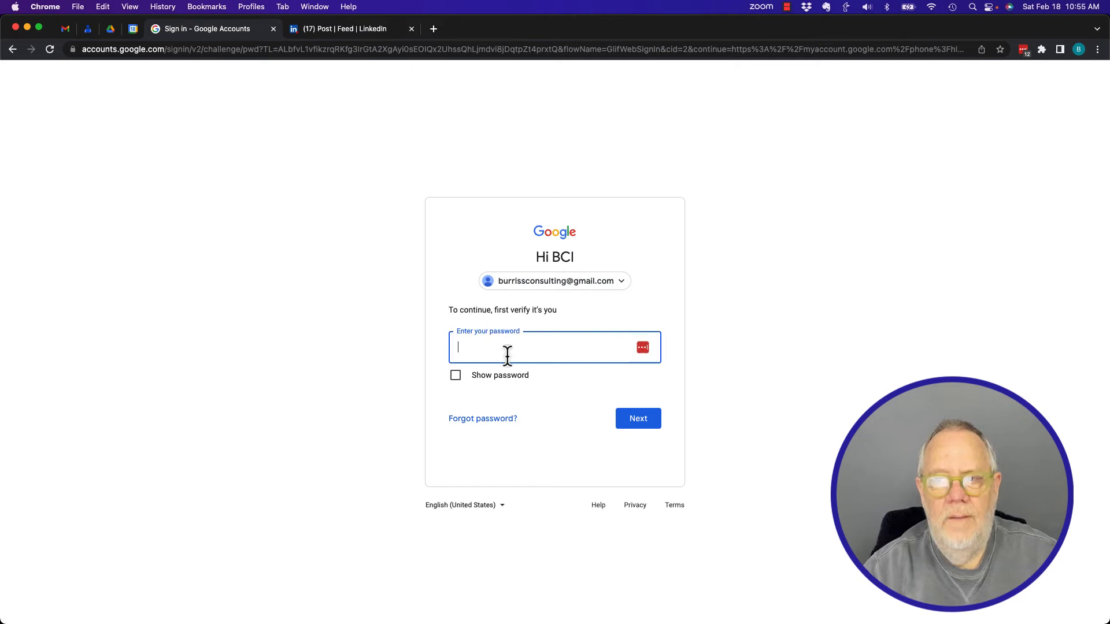
pyautogui.moveTo(650, 356)
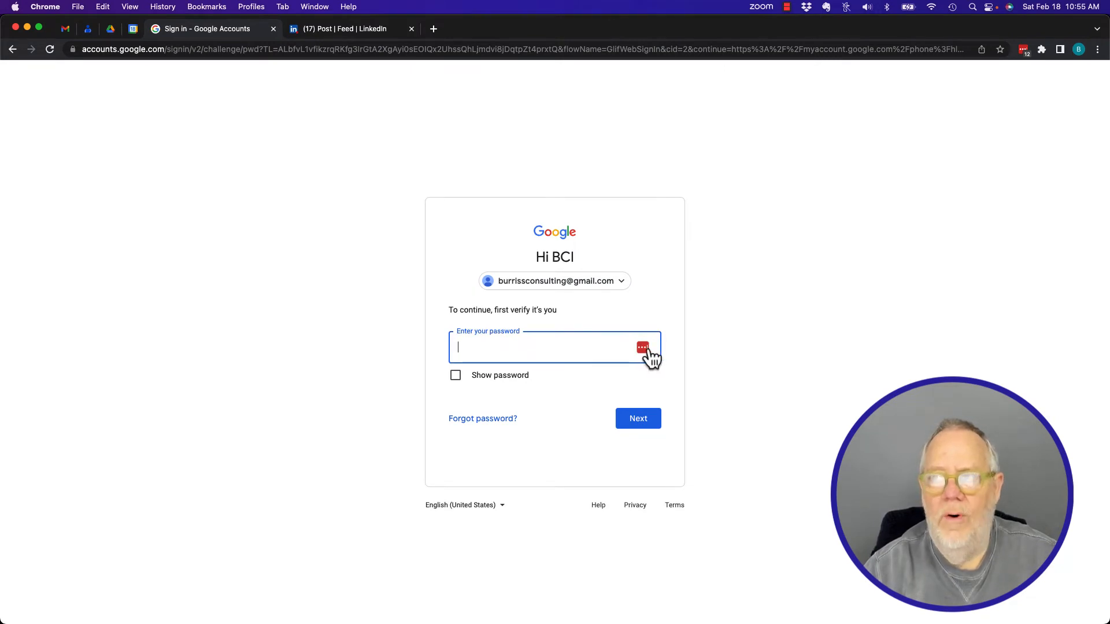
pyautogui.click(638, 418)
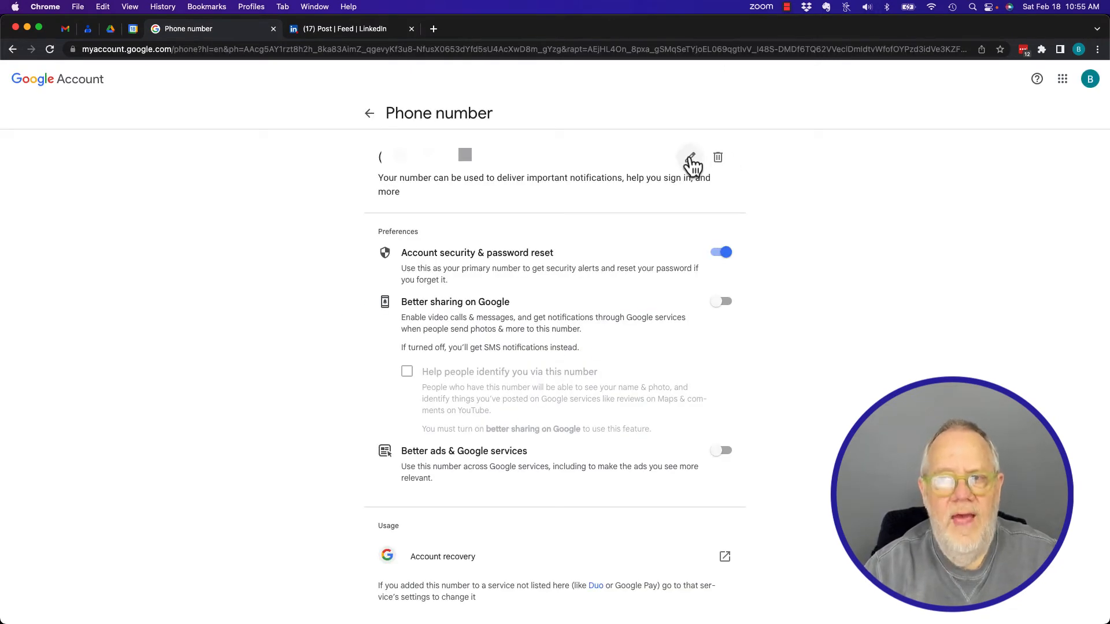
# Enter the new recovery phone number and request a verification code for it.
pyautogui.click(689, 157)
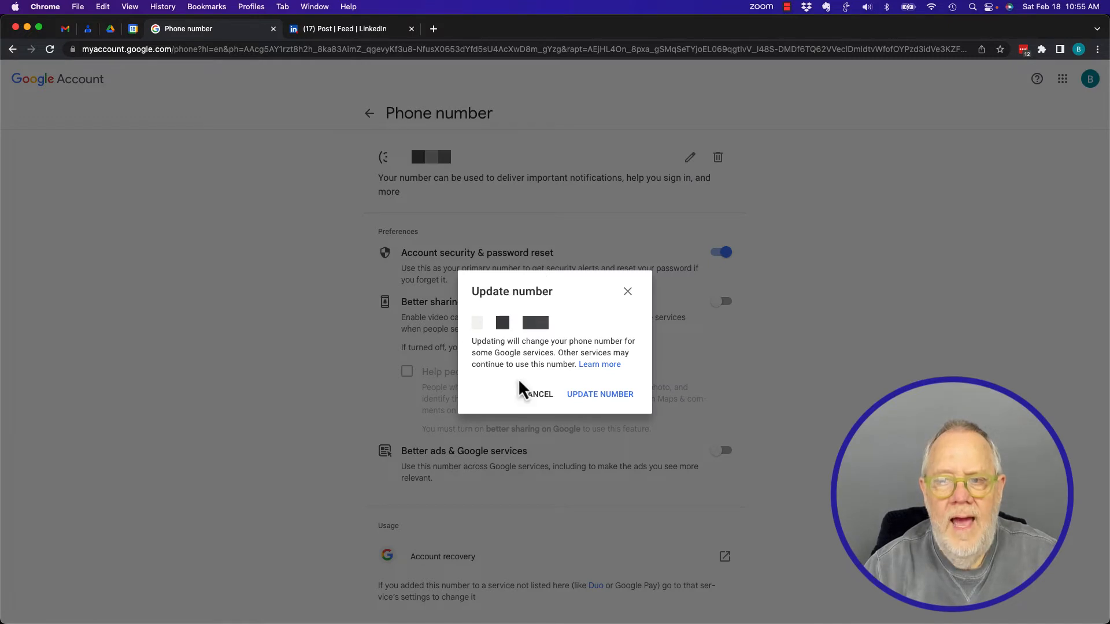
pyautogui.moveTo(603, 401)
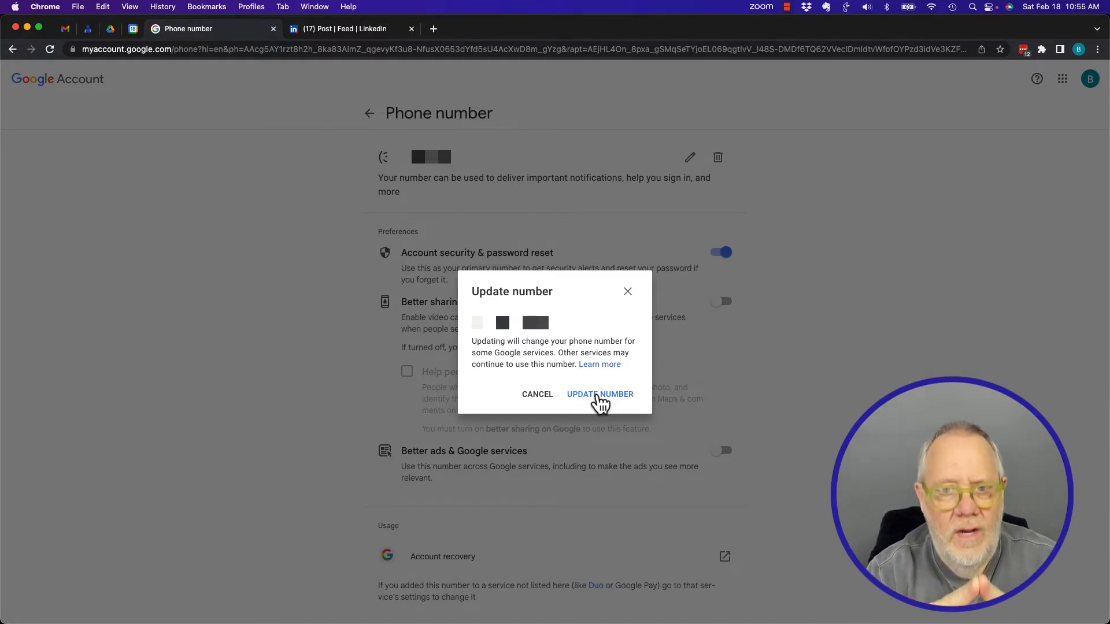
pyautogui.moveTo(555, 342)
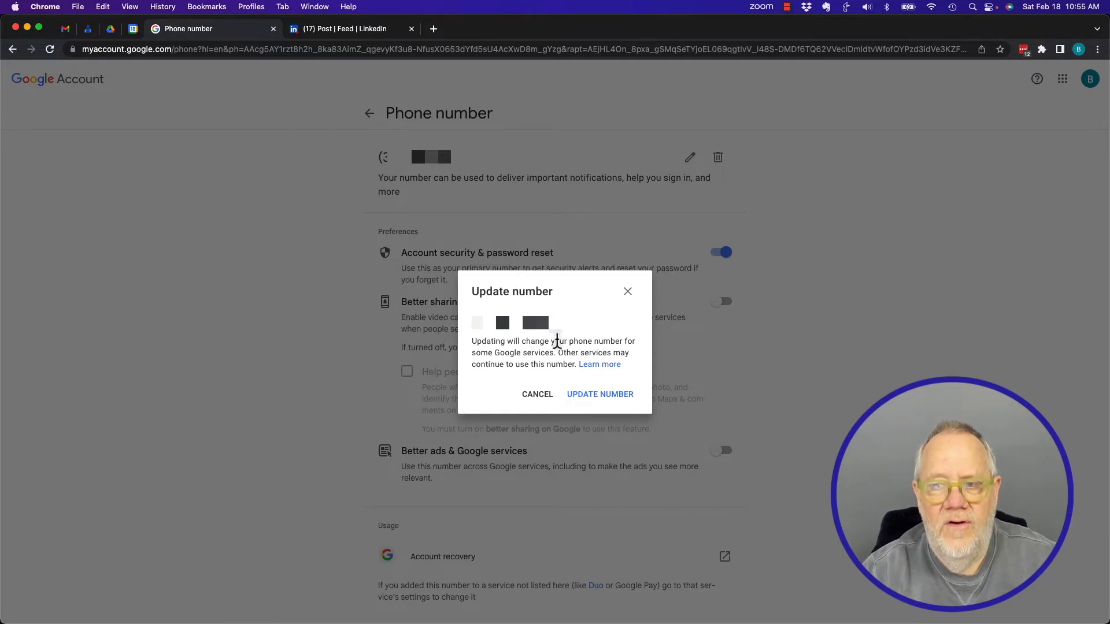
pyautogui.moveTo(603, 400)
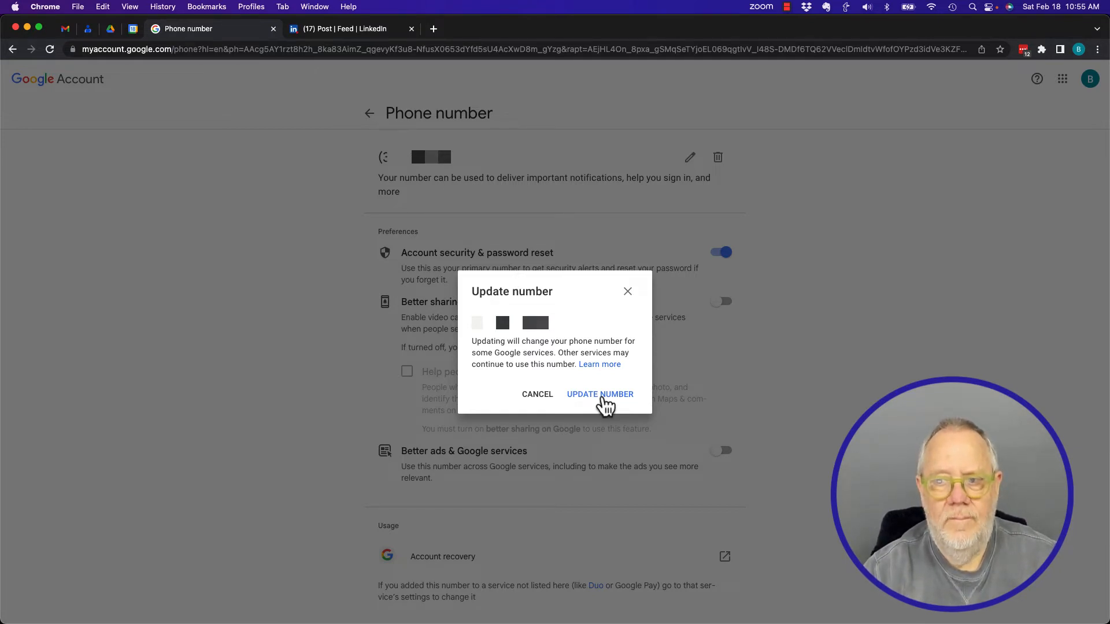
pyautogui.click(599, 394)
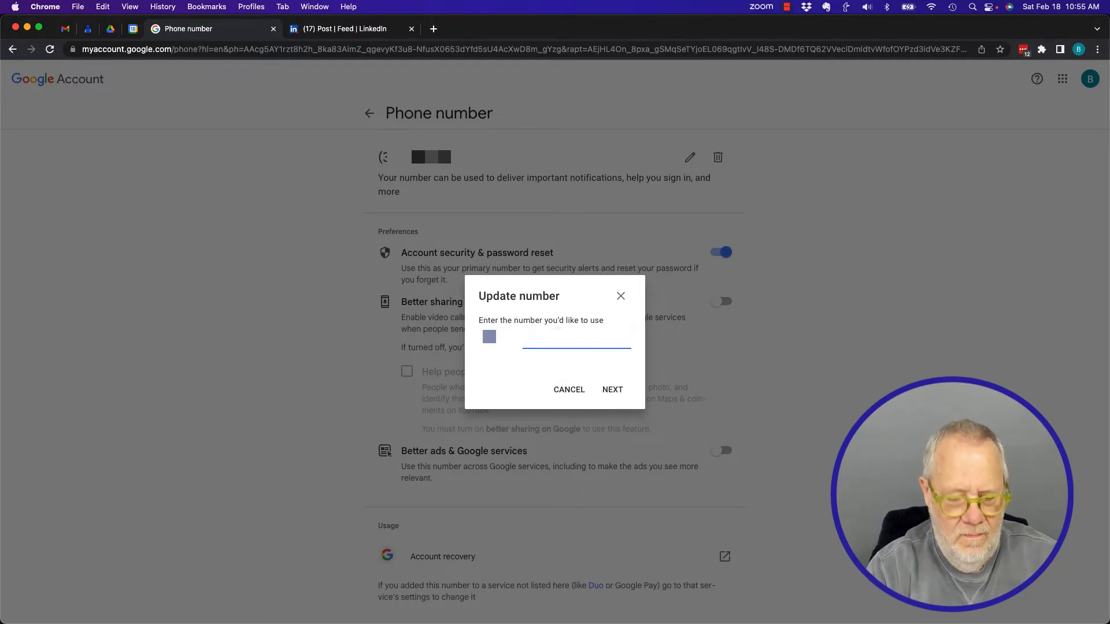
pyautogui.click(613, 390)
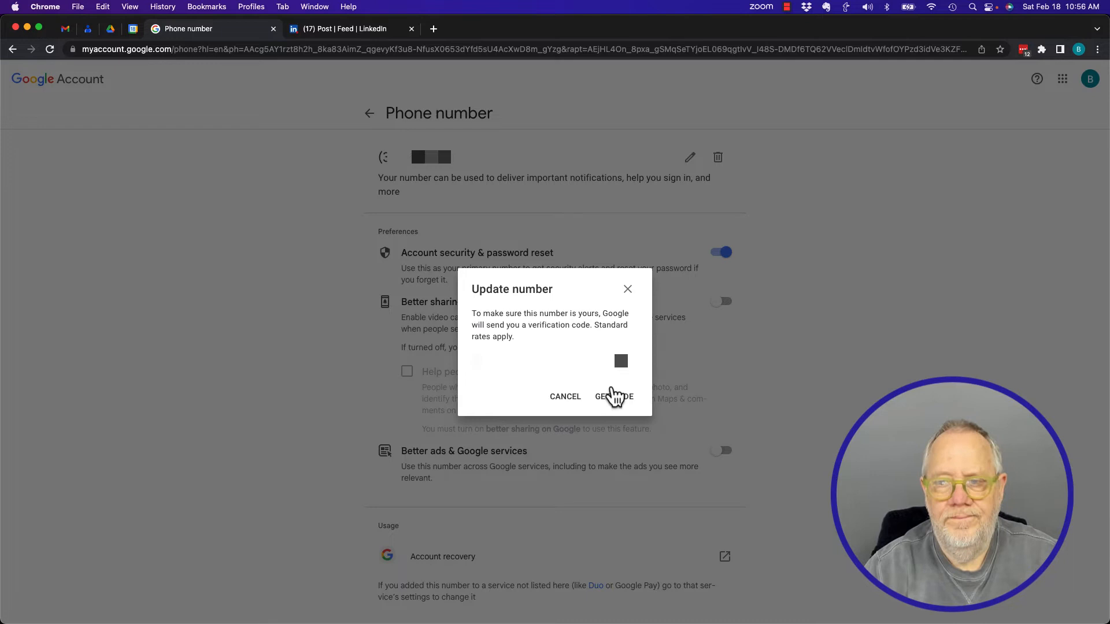
pyautogui.moveTo(617, 402)
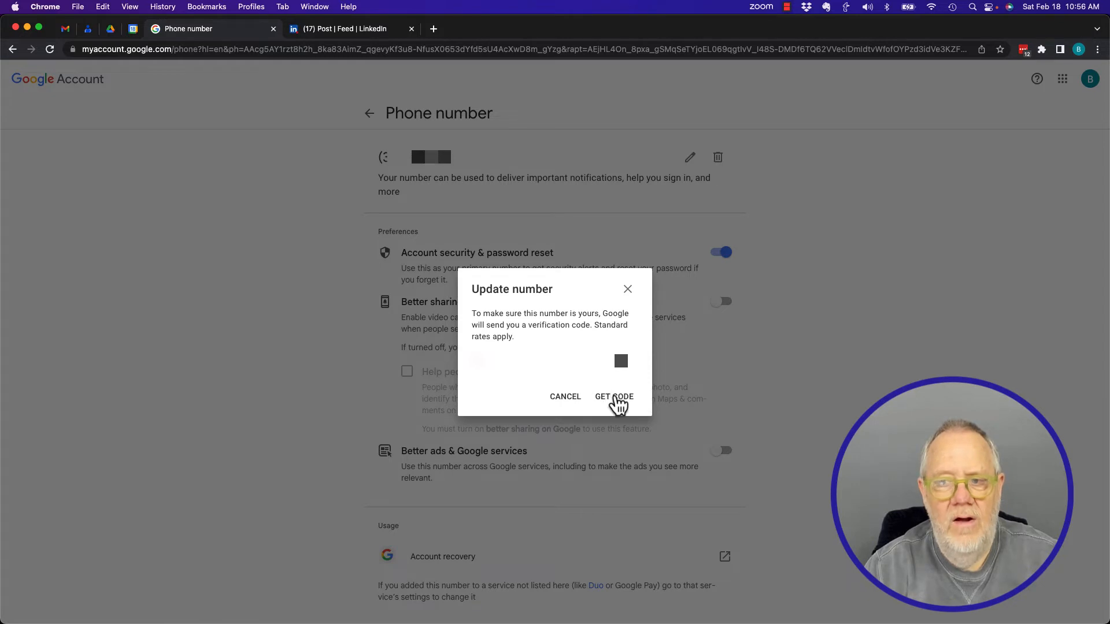
pyautogui.click(613, 396)
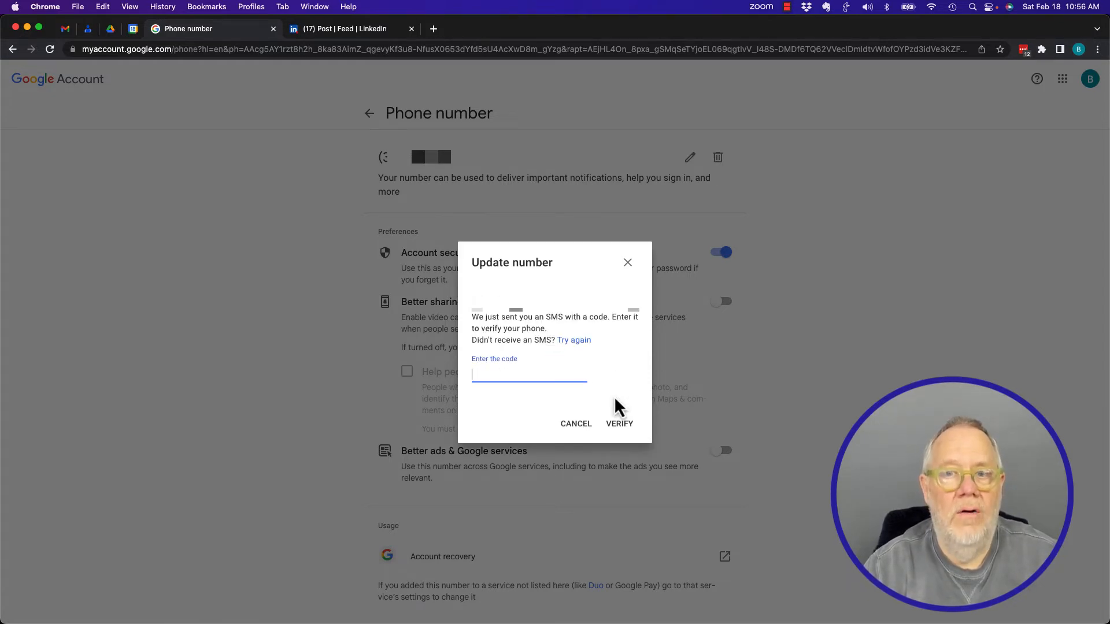
pyautogui.moveTo(657, 413)
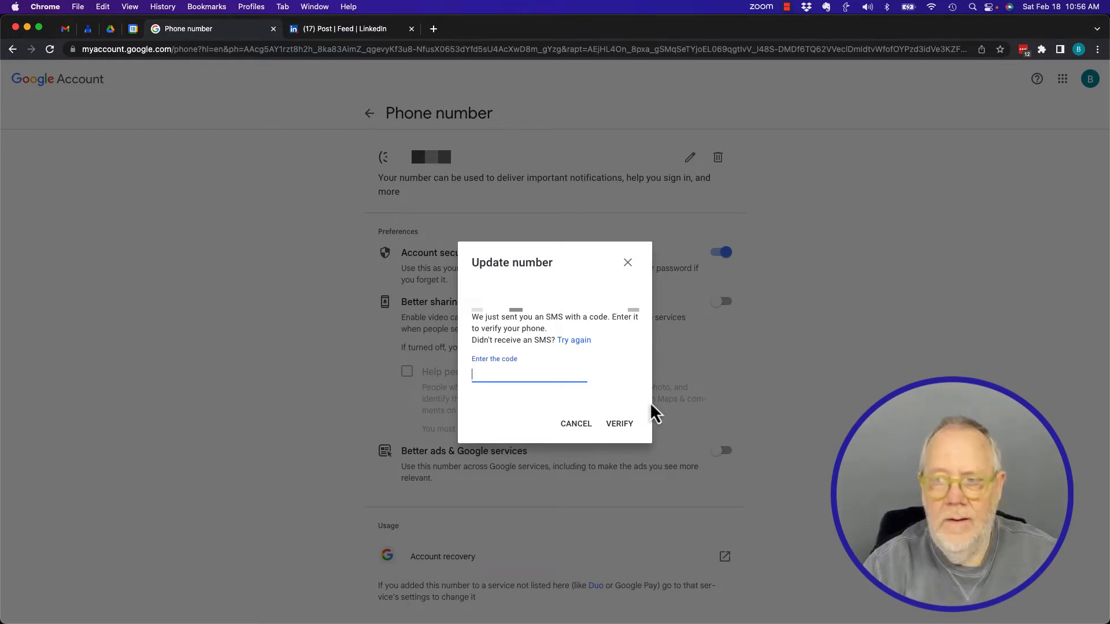
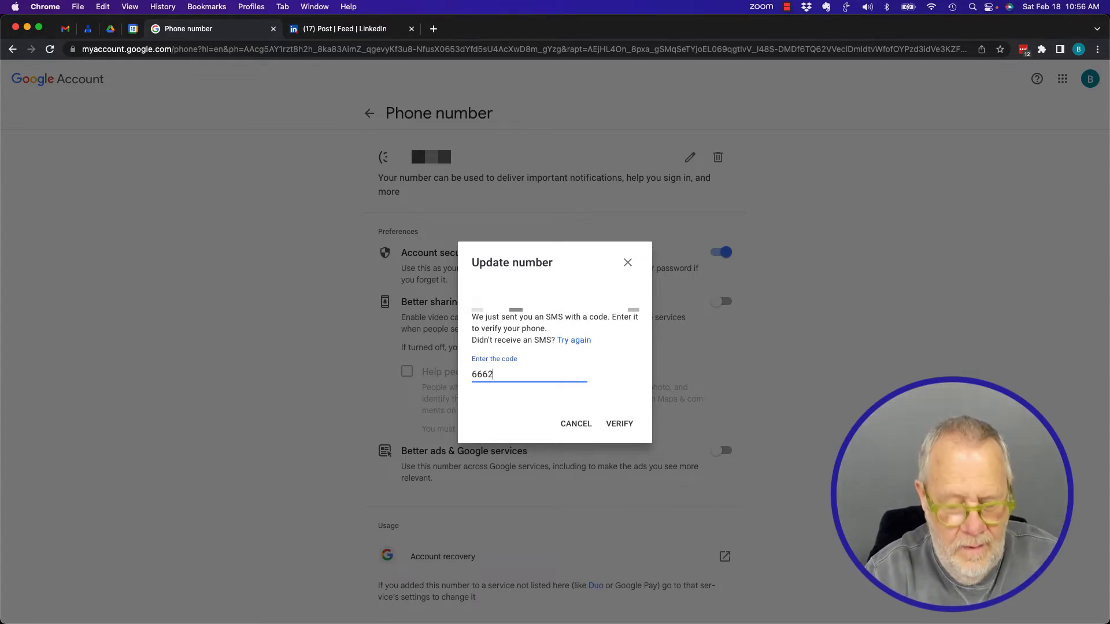
pyautogui.click(618, 423)
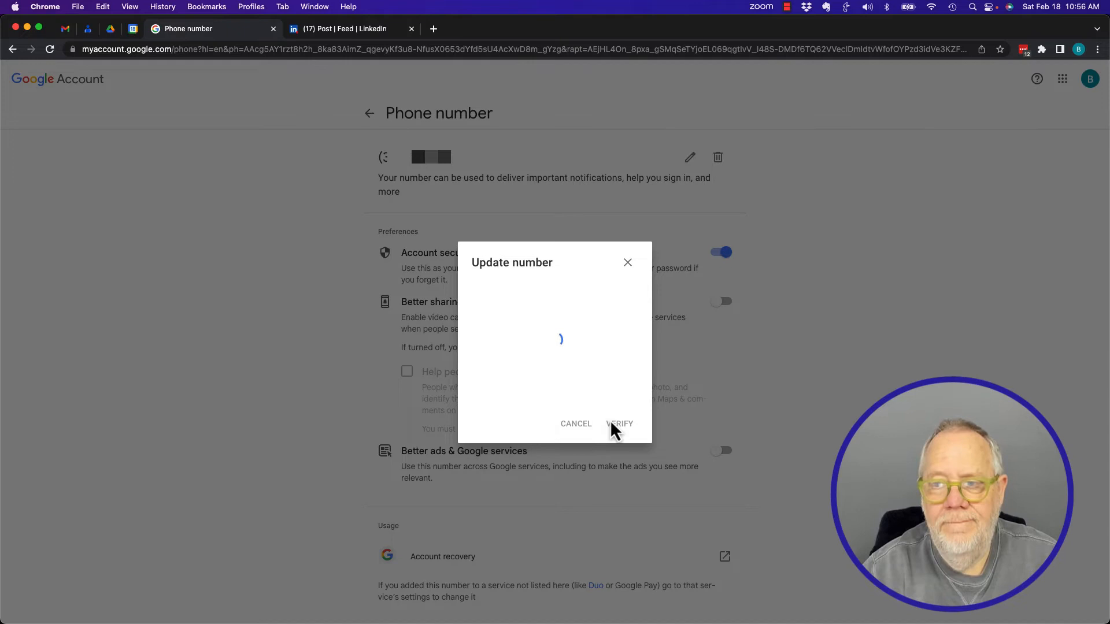
pyautogui.click(619, 423)
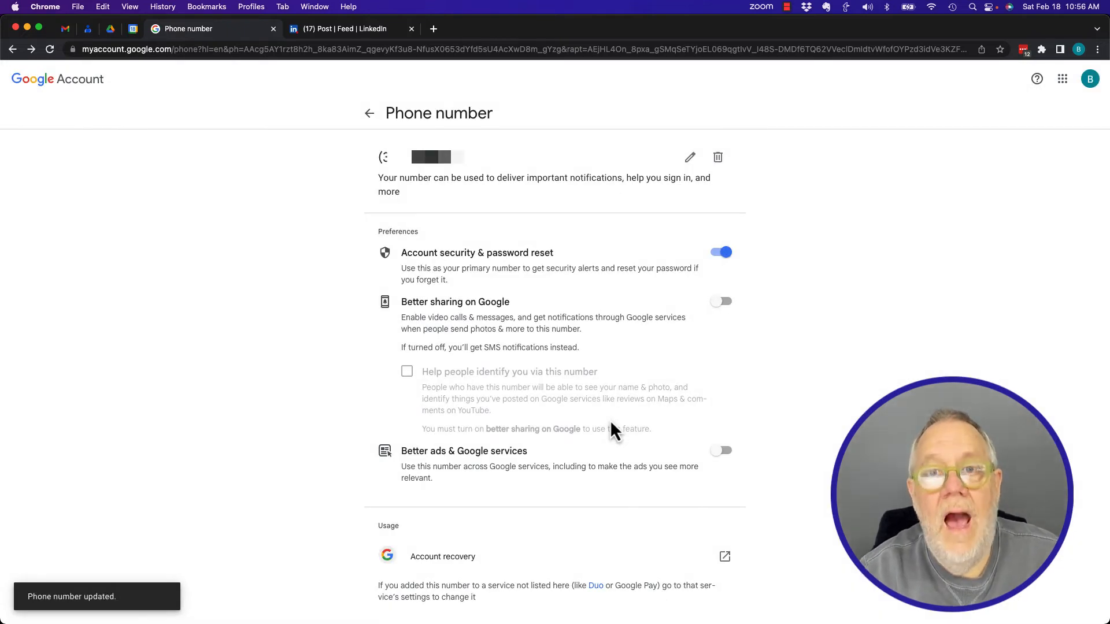
pyautogui.moveTo(319, 189)
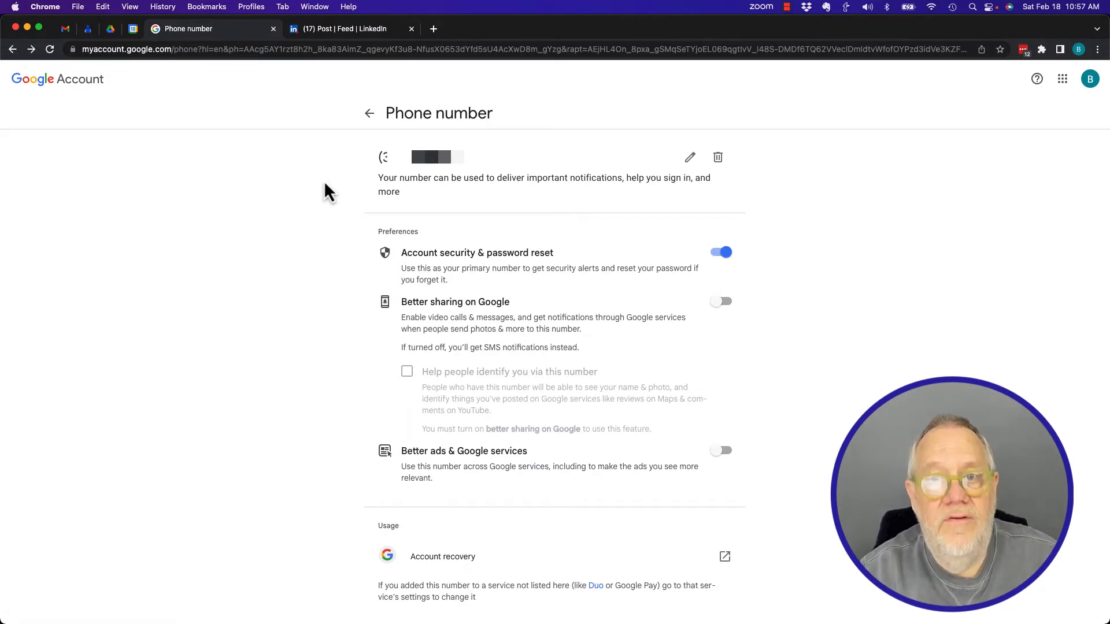
# Return from the Phone page and view the Security overview's recent activity.
pyautogui.click(369, 113)
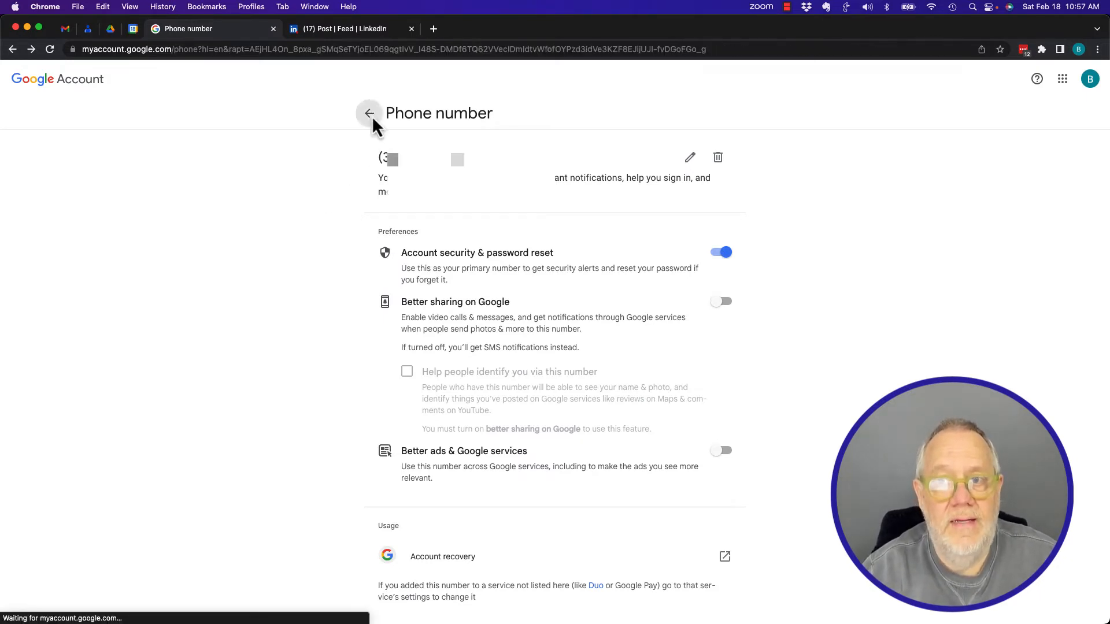
pyautogui.click(370, 114)
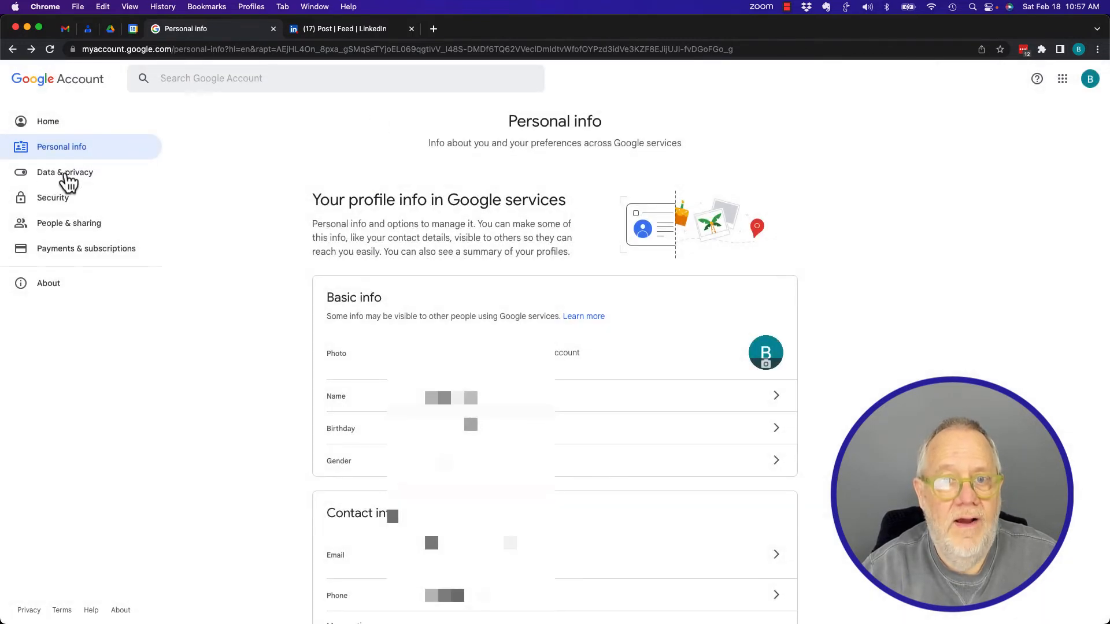
pyautogui.click(53, 198)
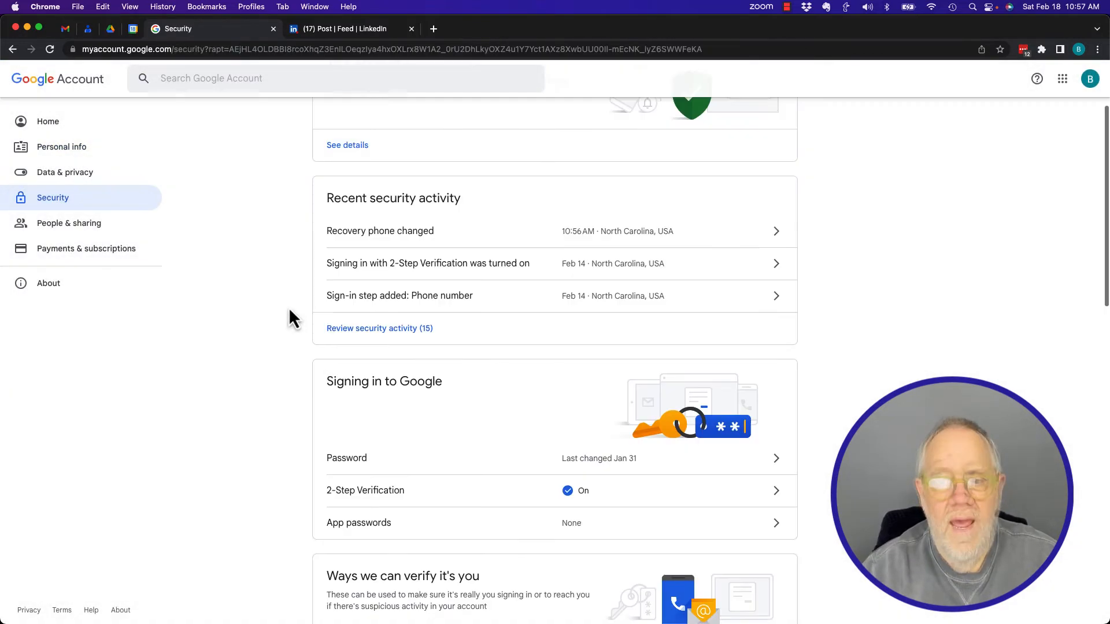
pyautogui.scroll(-3)
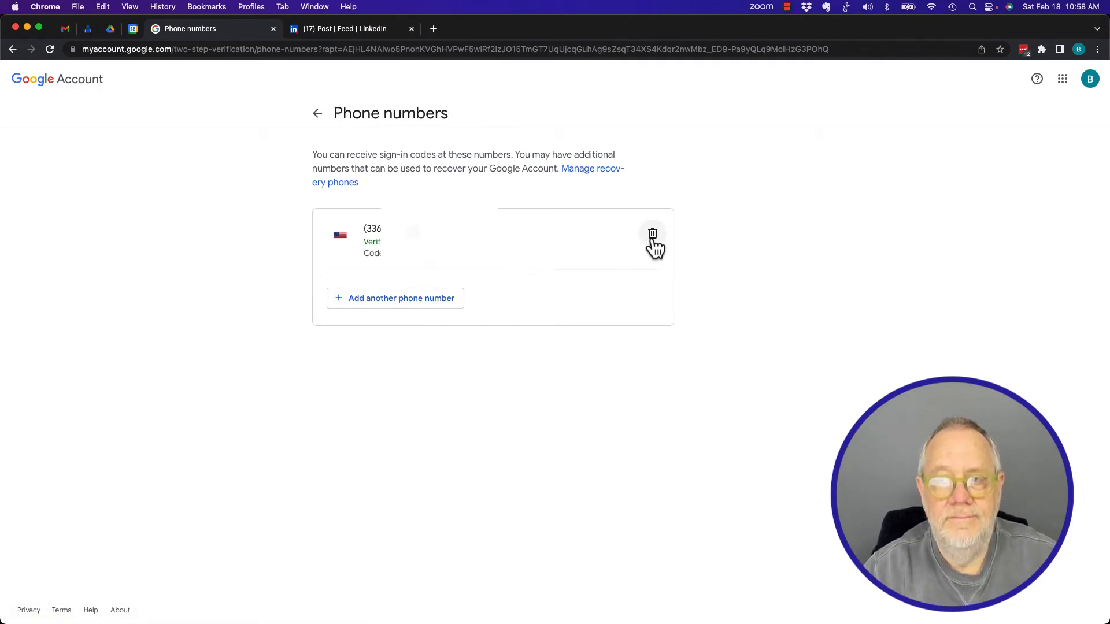
# Remove the old 2-Step Verification phone and enter a new number ending 336 to receive a code.
pyautogui.click(652, 233)
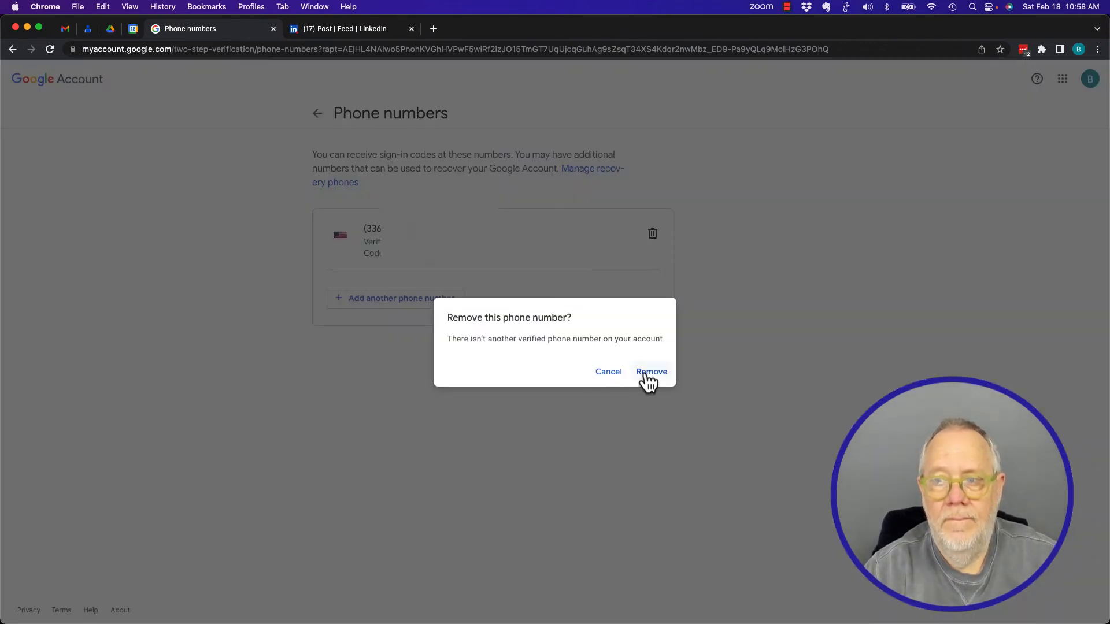
pyautogui.click(652, 372)
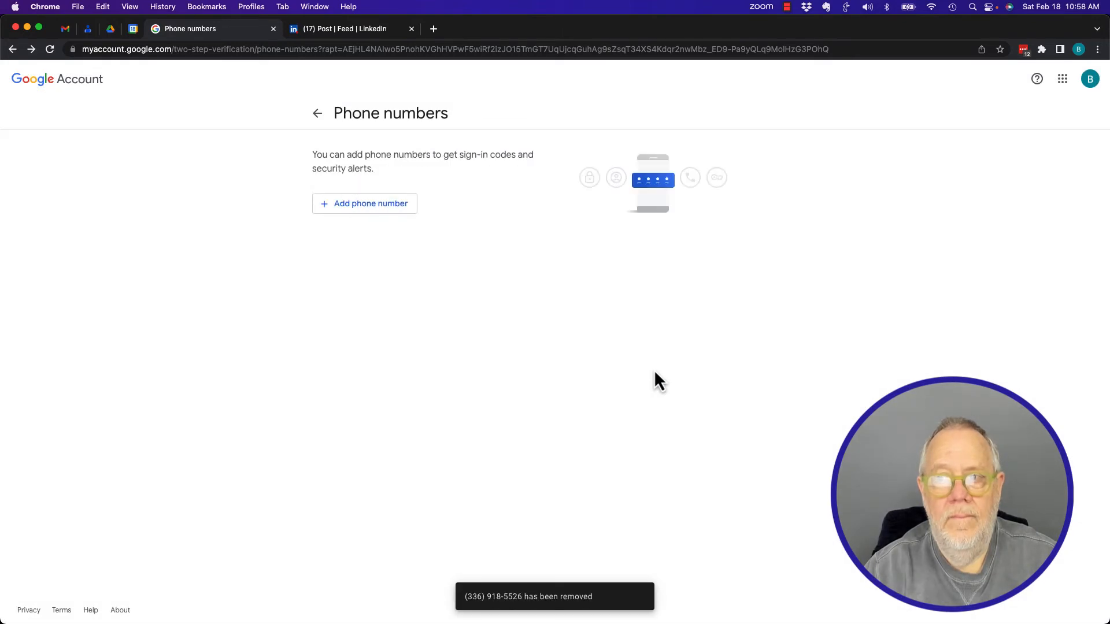
pyautogui.click(364, 204)
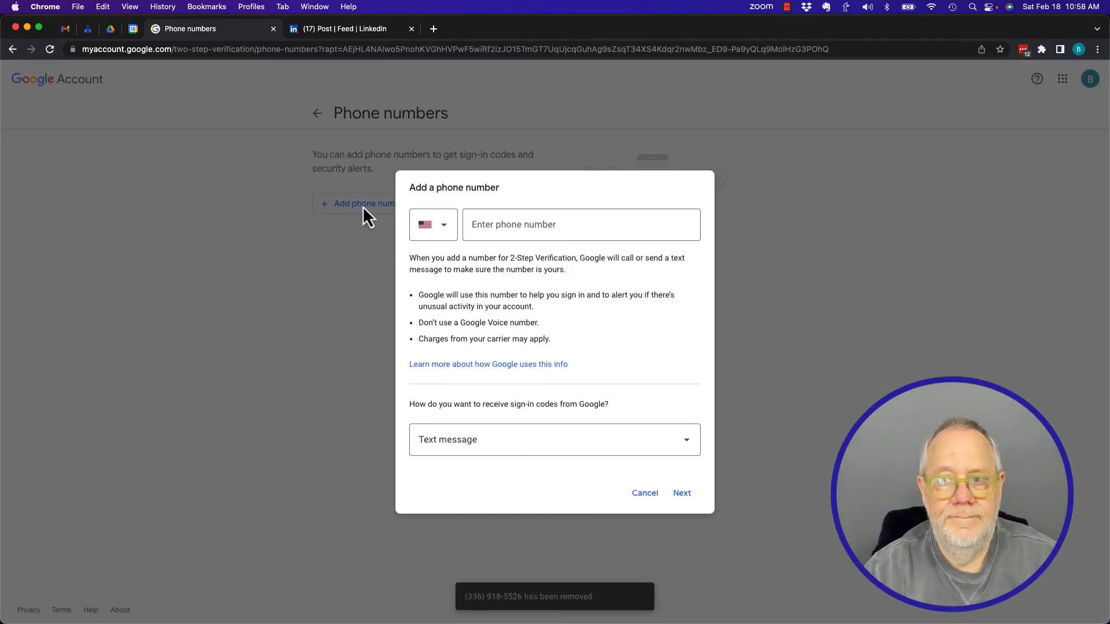
pyautogui.write('336')
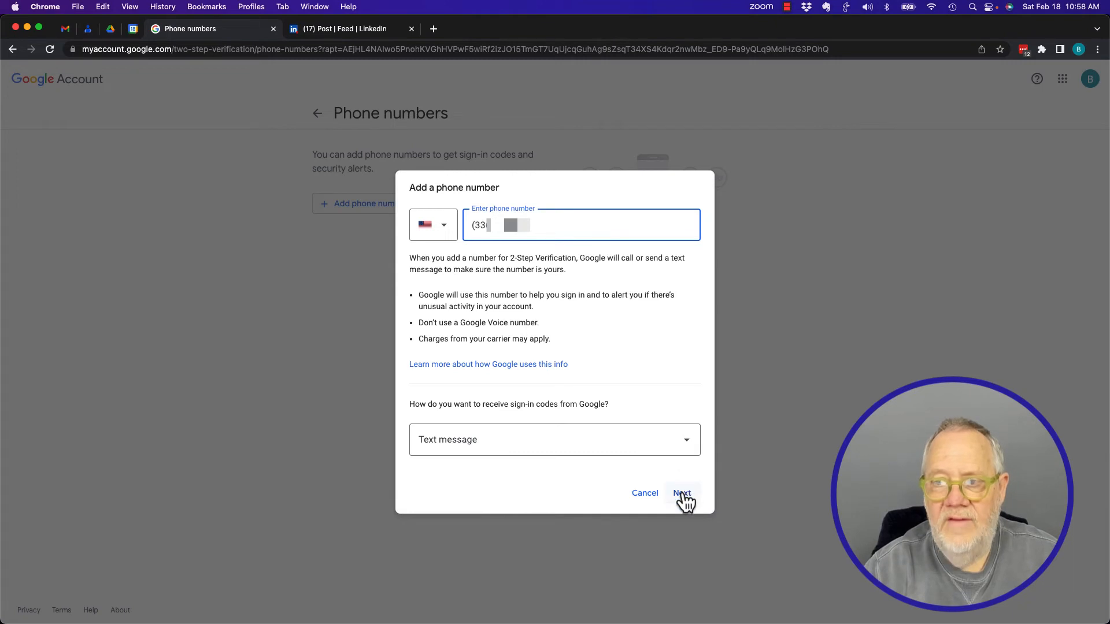
pyautogui.click(682, 493)
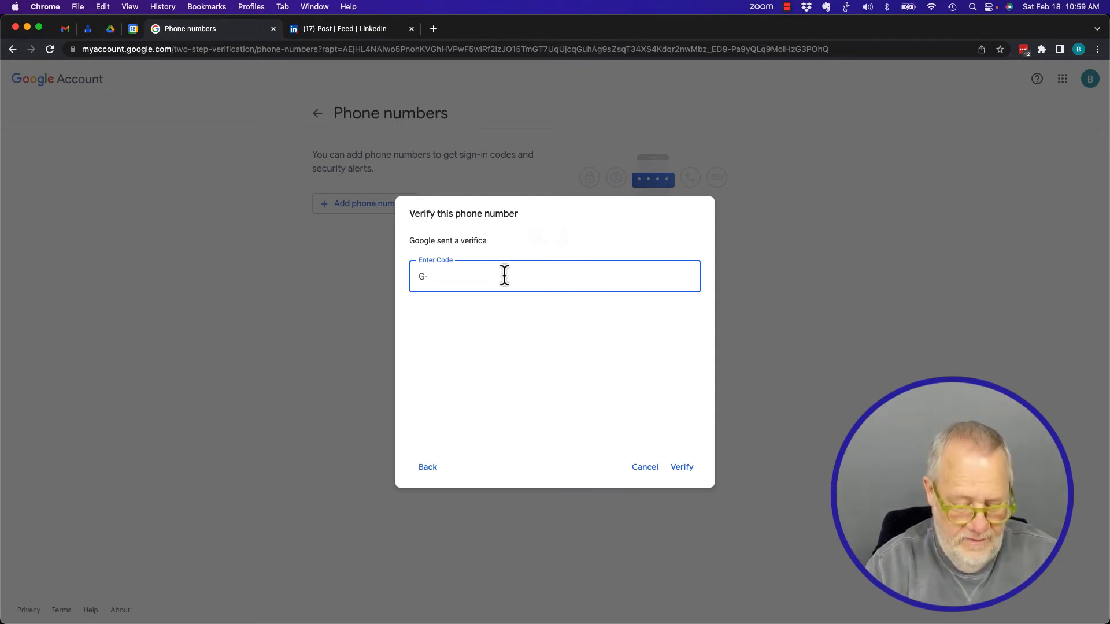
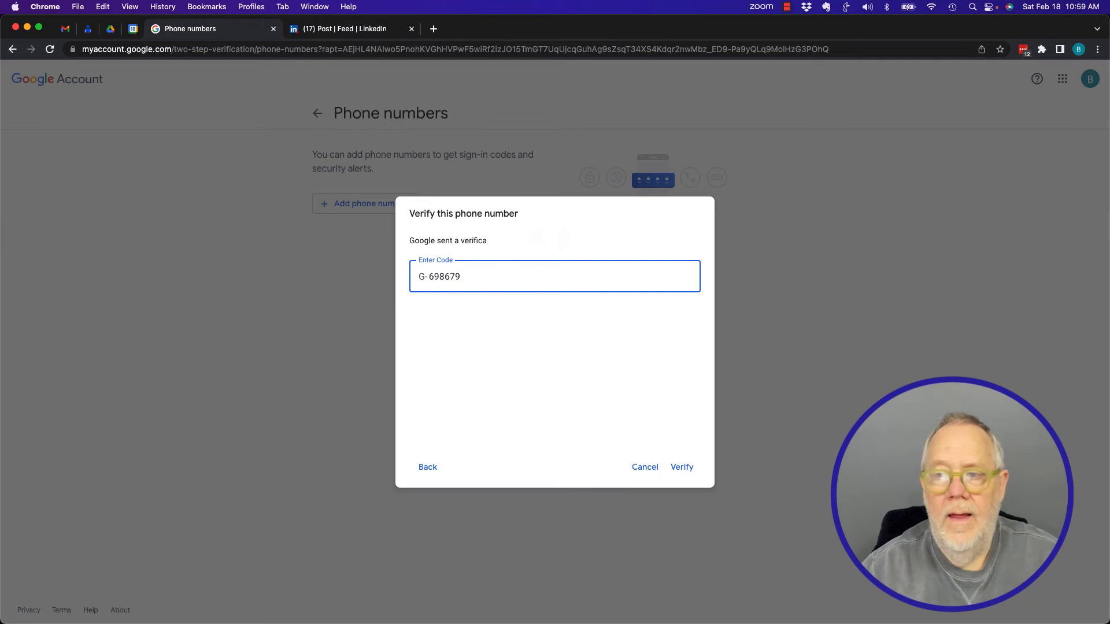
pyautogui.click(682, 467)
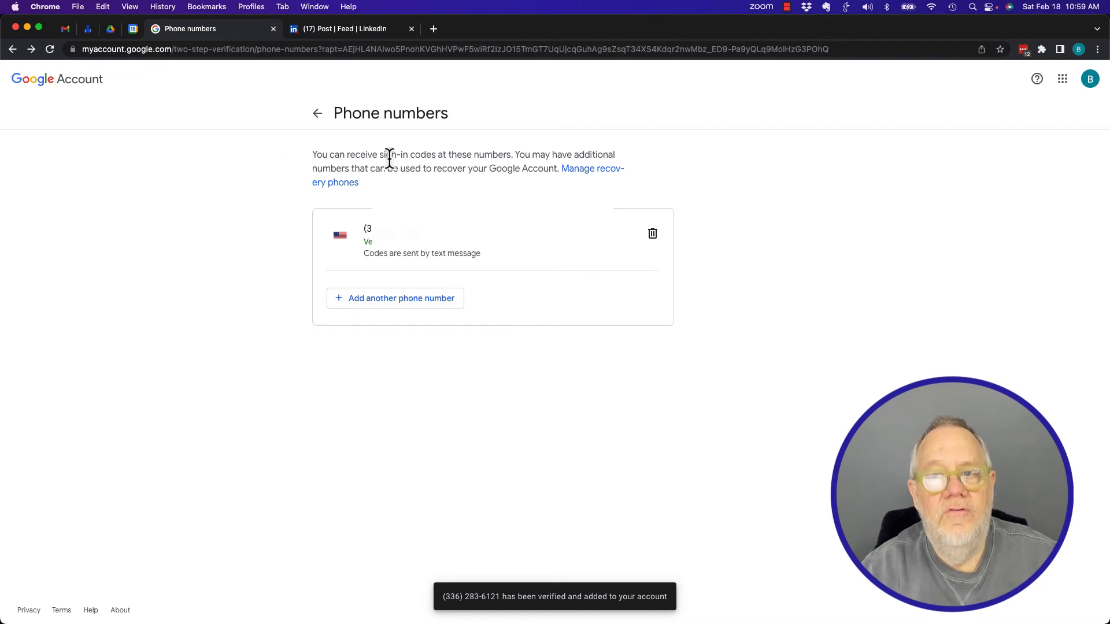
# Review Personal info and return to the Security overview showing the phone changes and 2-Step Verification on.
pyautogui.click(317, 113)
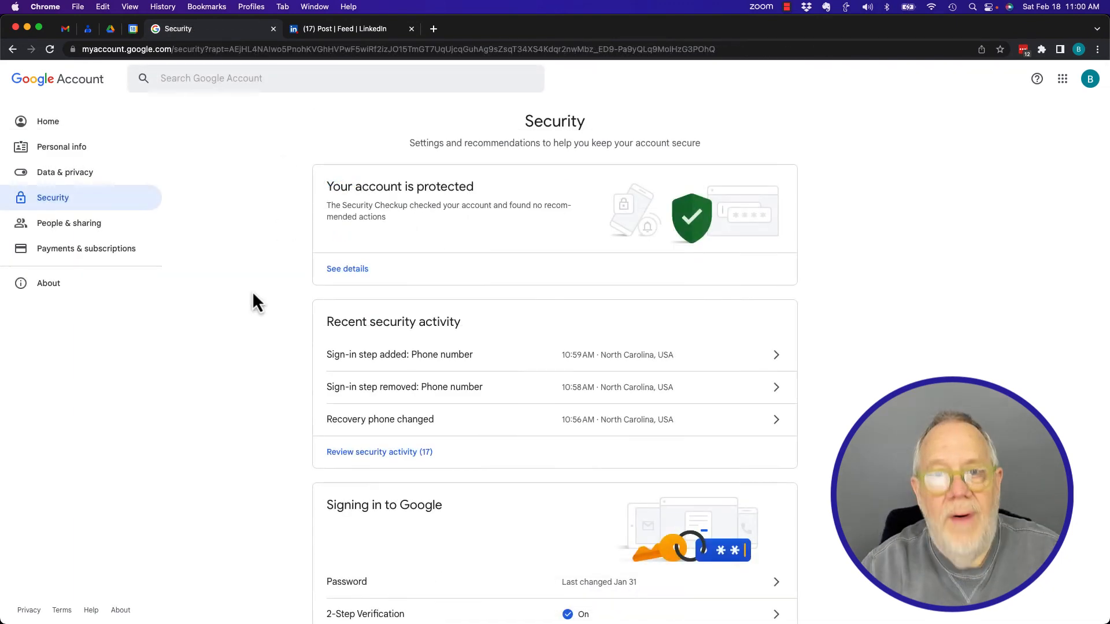
pyautogui.click(61, 147)
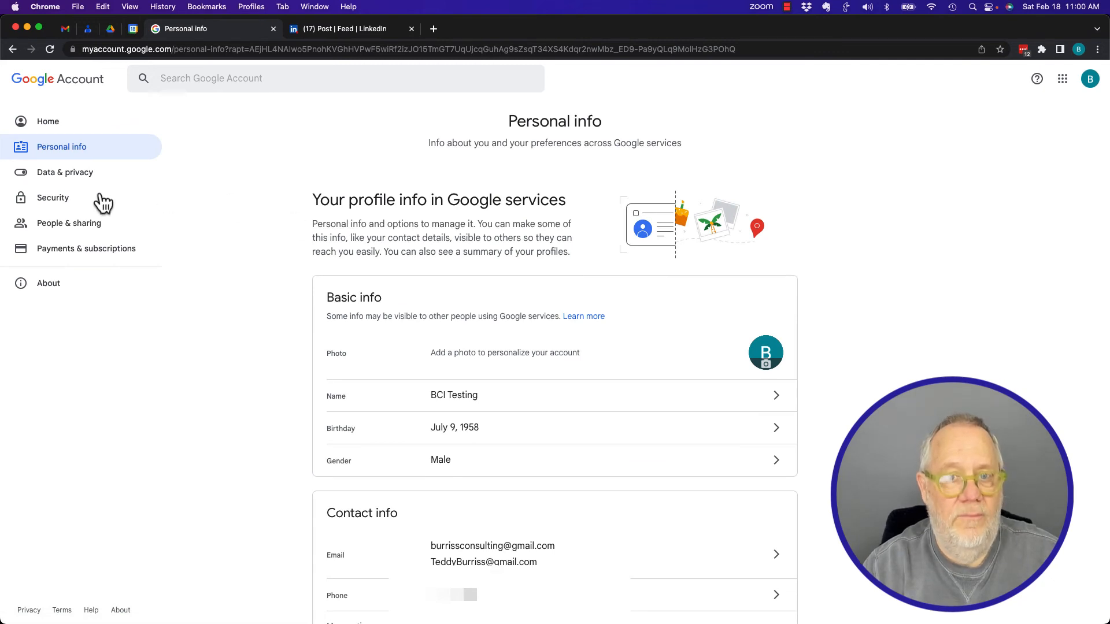
pyautogui.click(53, 198)
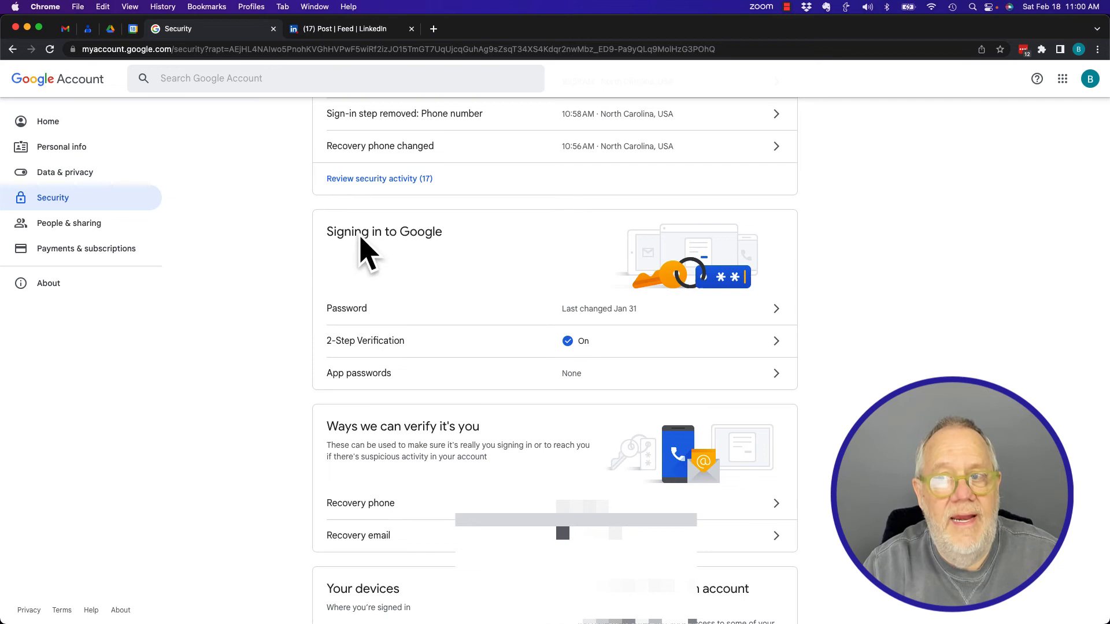
pyautogui.moveTo(357, 353)
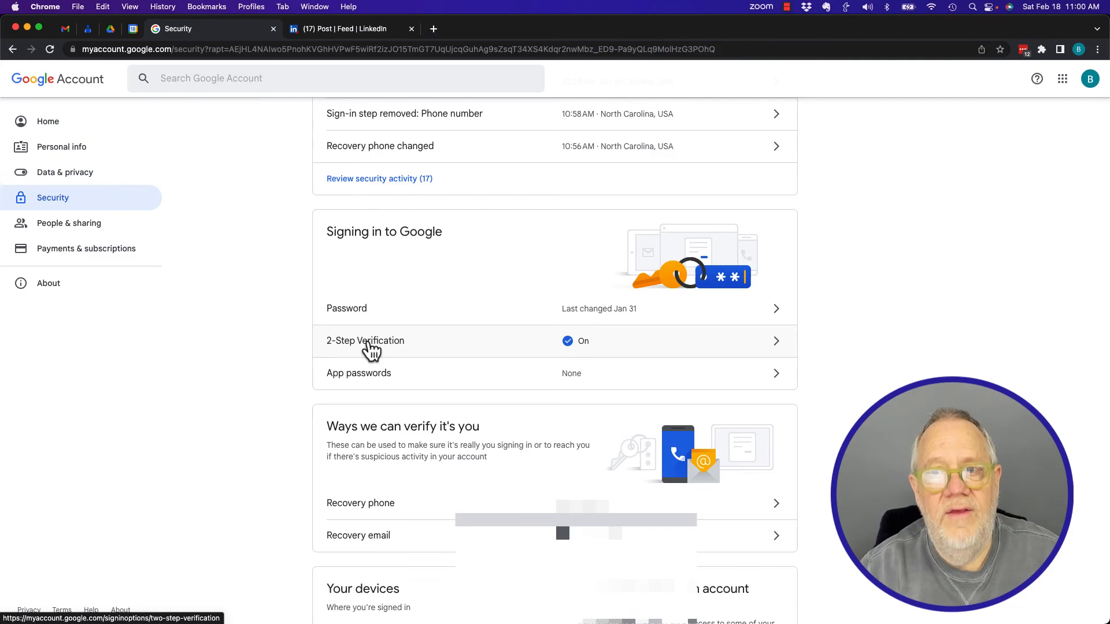
pyautogui.moveTo(773, 118)
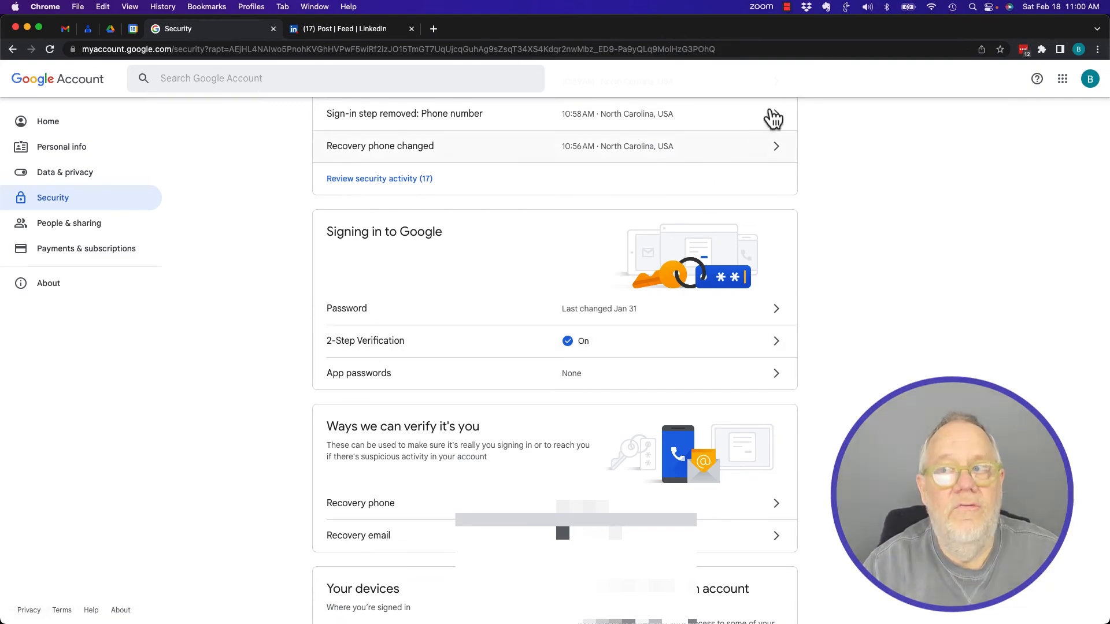